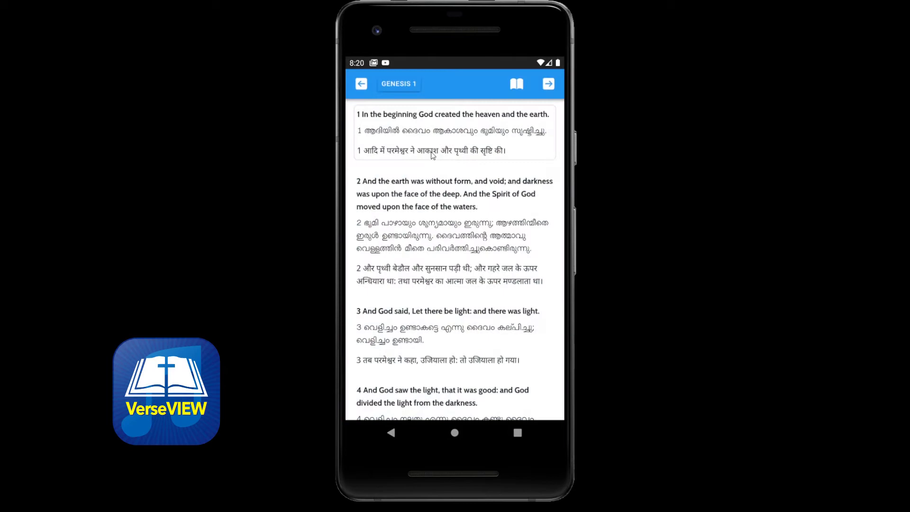
- Set Version 1 to the Telugu translation with the Suranna Telugu font
left_click(516, 84)
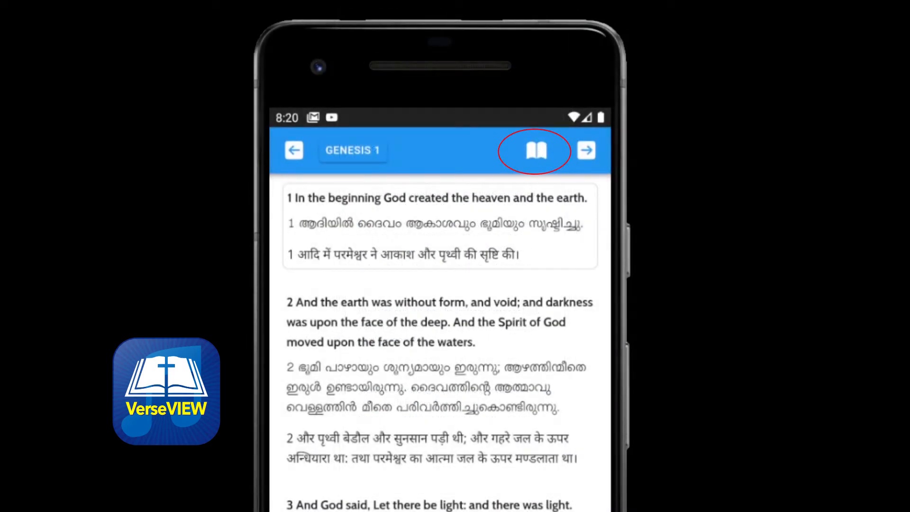
left_click(535, 149)
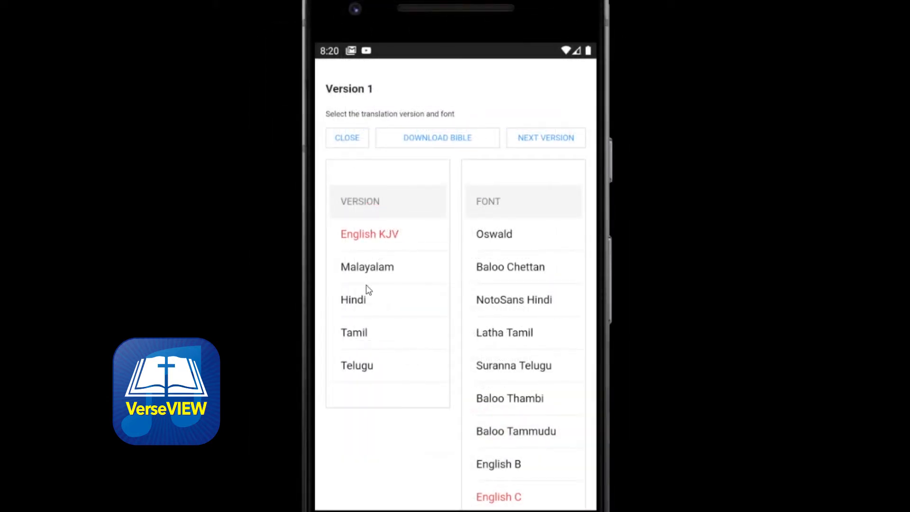
mouse_move(364, 307)
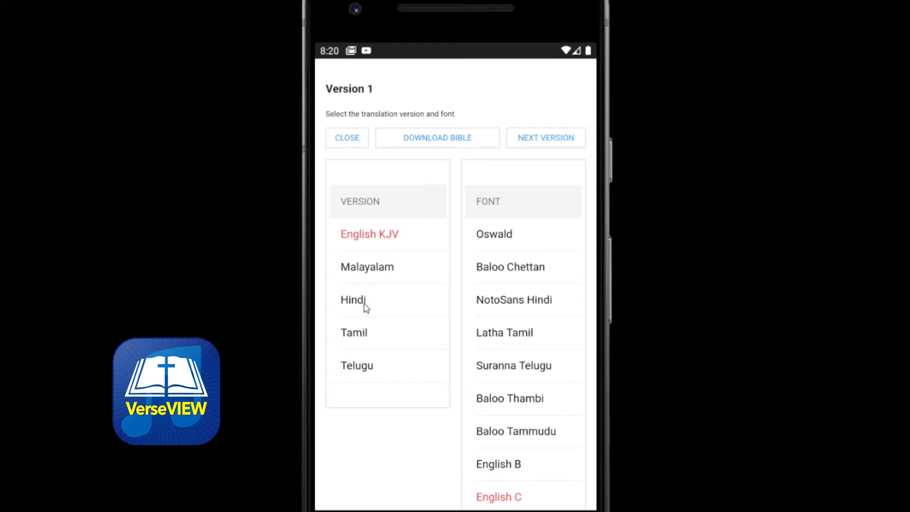
mouse_move(359, 368)
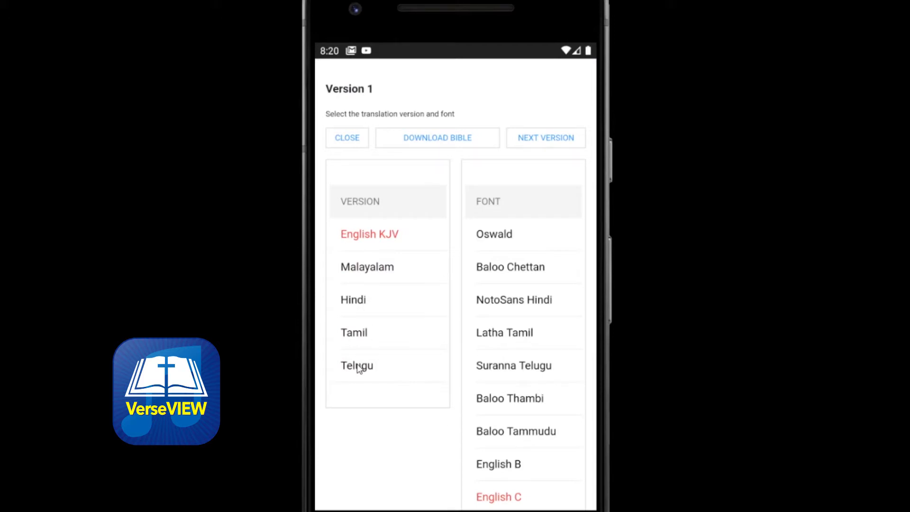
left_click(356, 365)
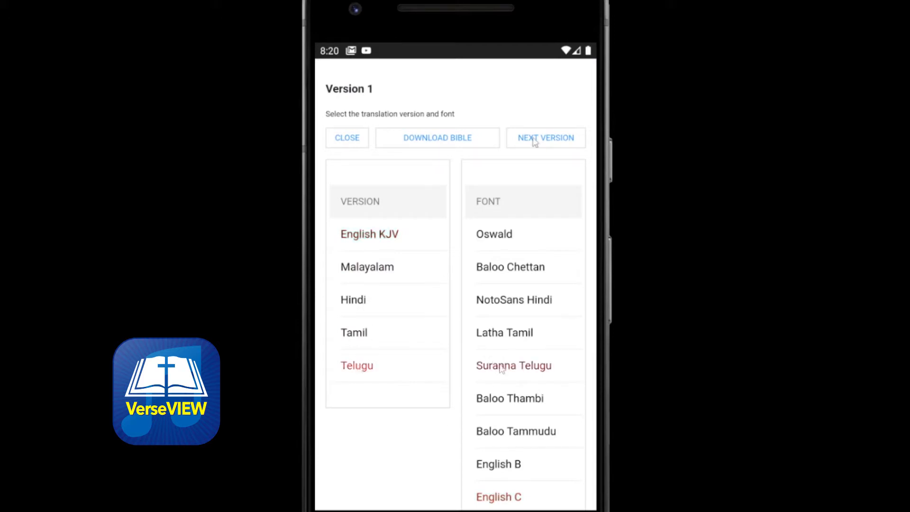
- Set Version 2 to Tamil in the Baloo Thambi font and advance to Version 3
left_click(544, 137)
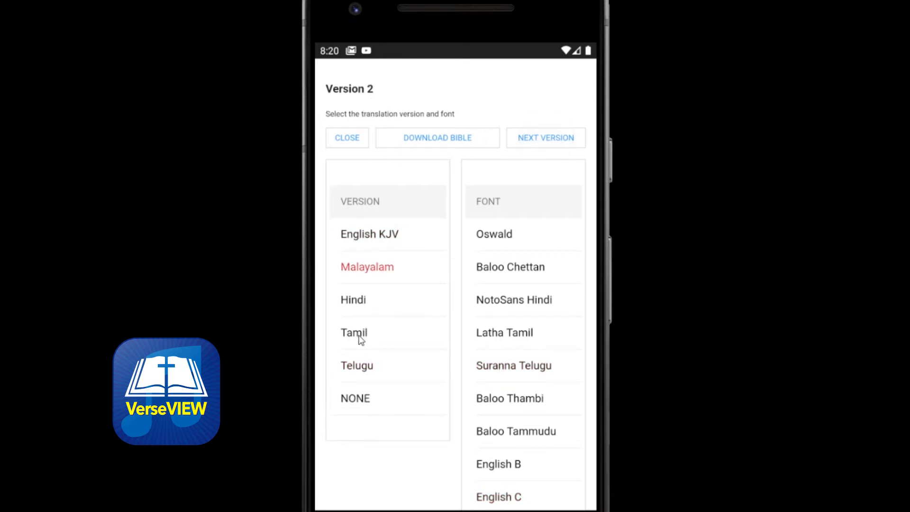
left_click(354, 331)
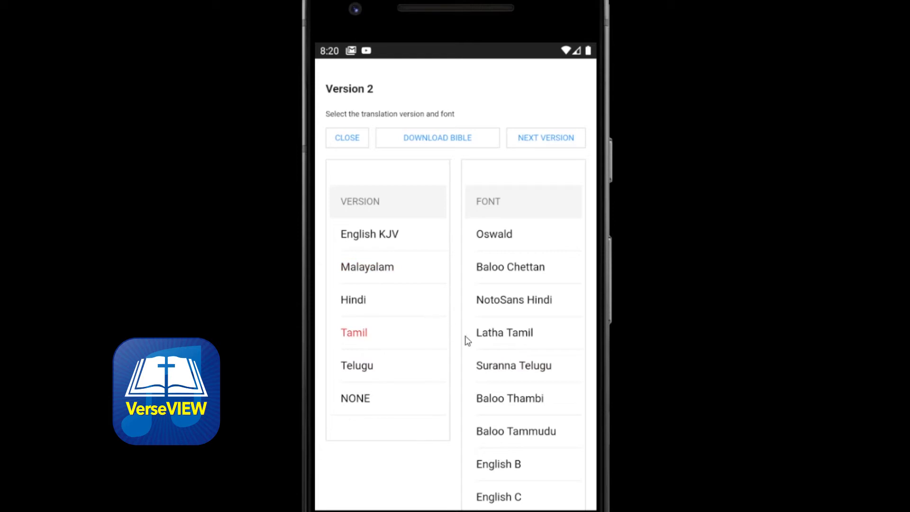
left_click(509, 398)
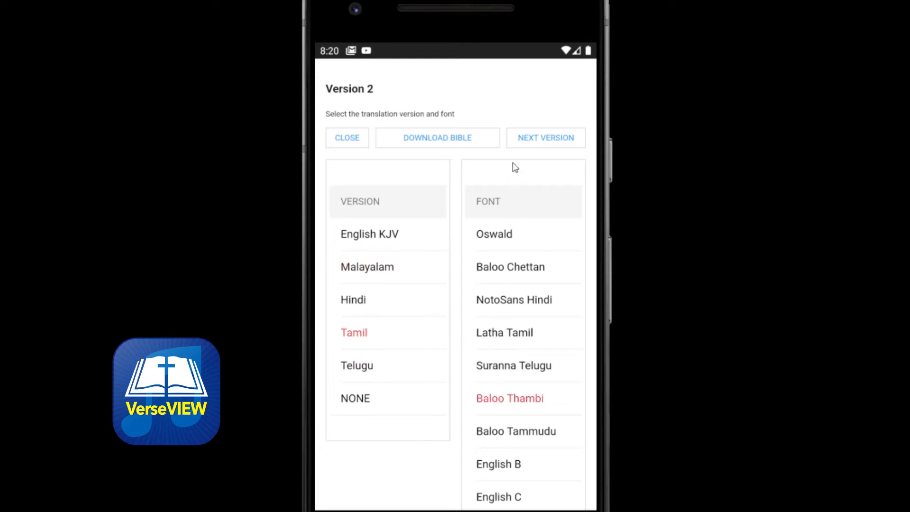
left_click(545, 138)
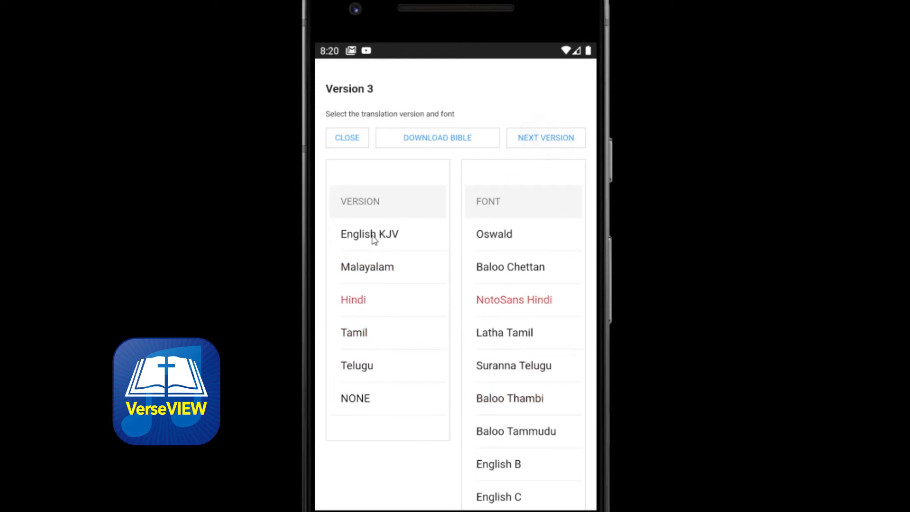
- Try English KJV for Version 3, then reopen settings and leave Version 3 at NONE
left_click(370, 234)
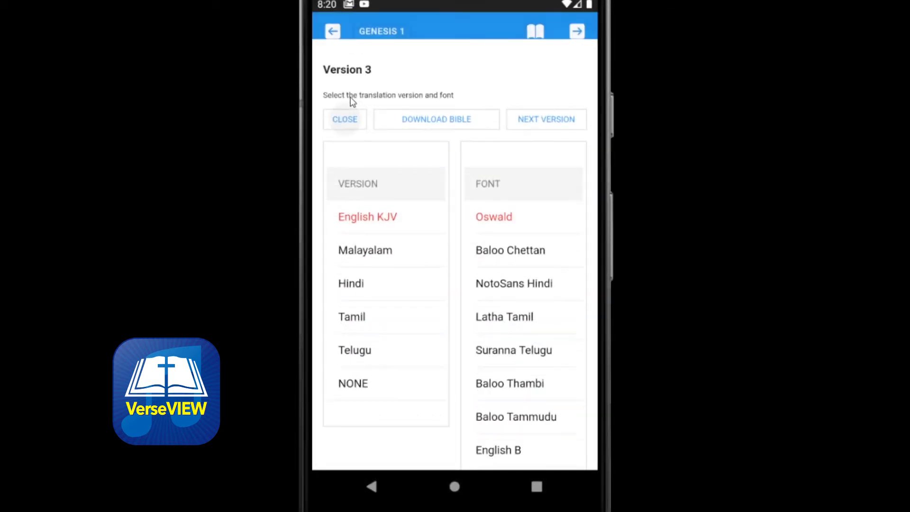
left_click(344, 119)
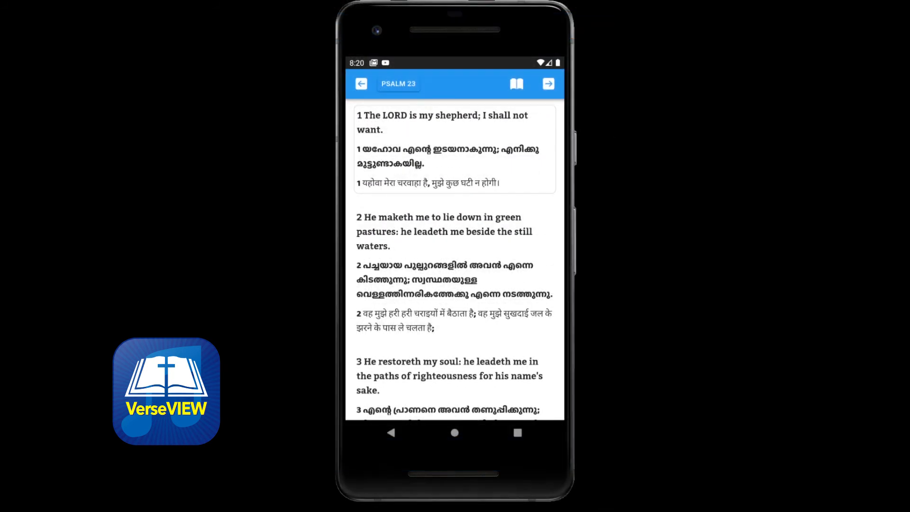
left_click(515, 84)
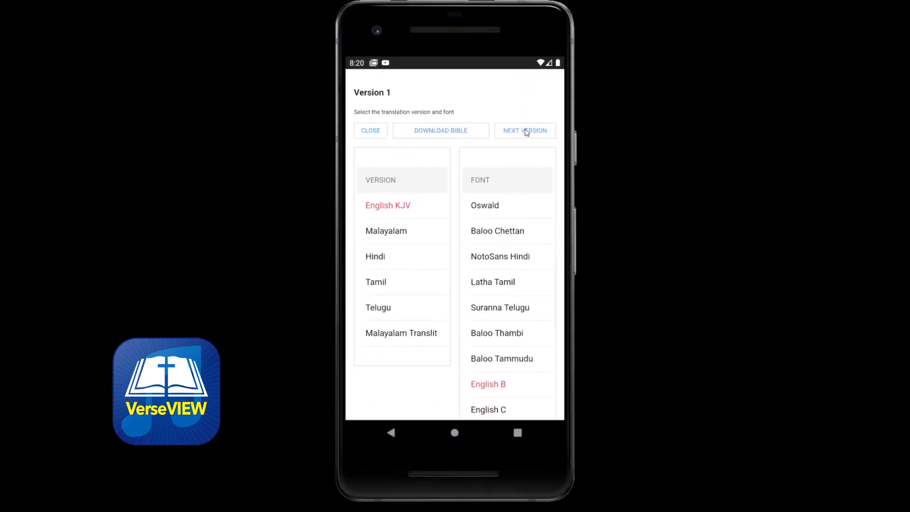
left_click(523, 130)
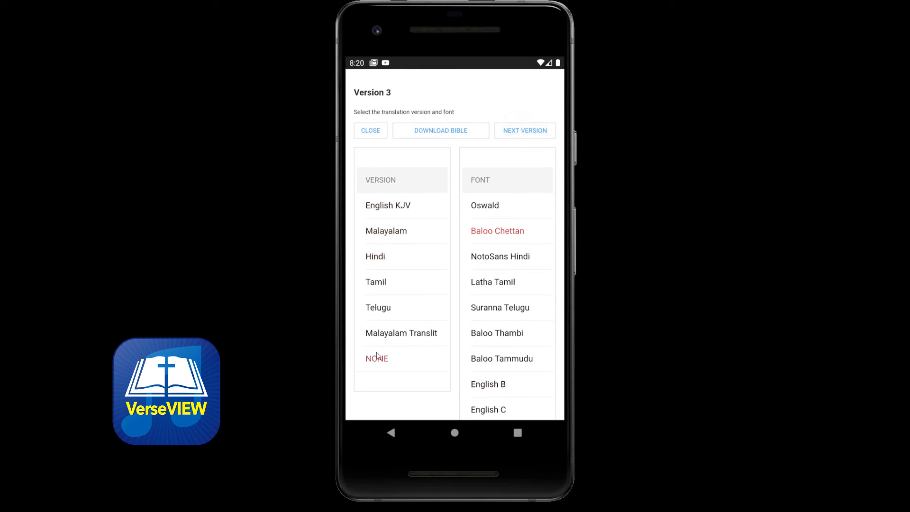
left_click(370, 130)
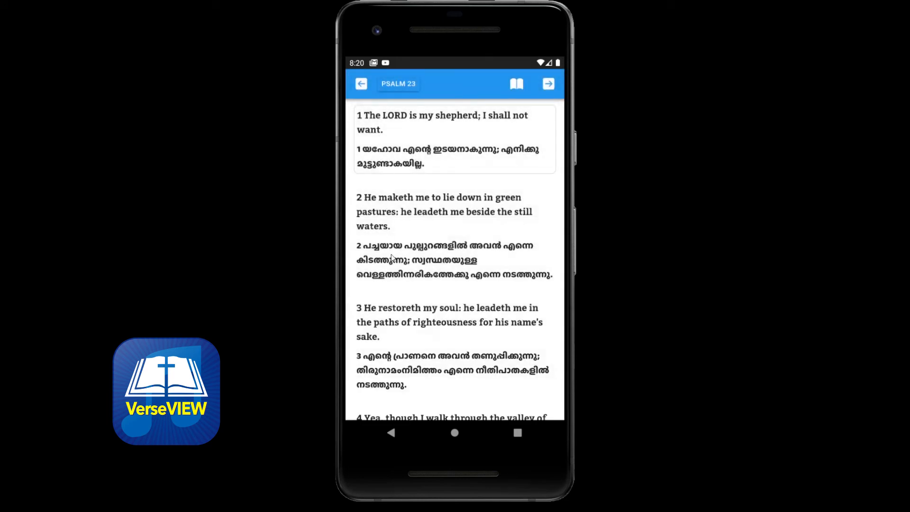